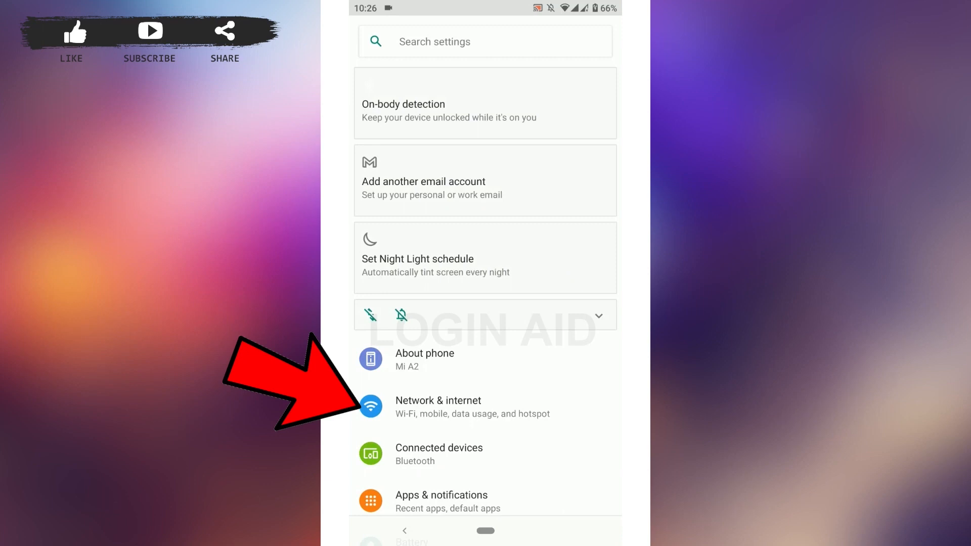
Step: Go to Network & internet and show the Wi-Fi networks list with Bake_WIFI connected
left_click(438, 406)
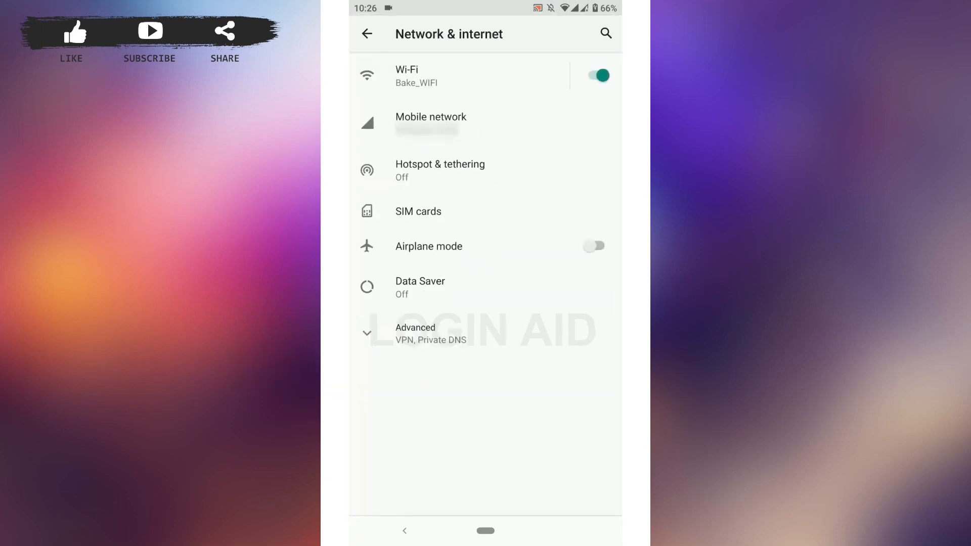
left_click(407, 75)
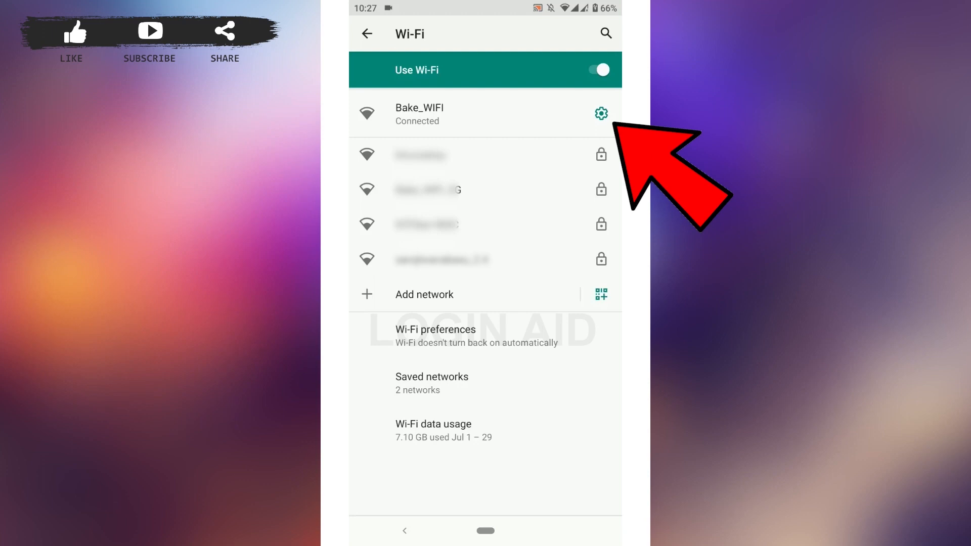
Step: Bring up the Bake_WIFI edit dialog from its network details, with advanced options expanded
left_click(601, 113)
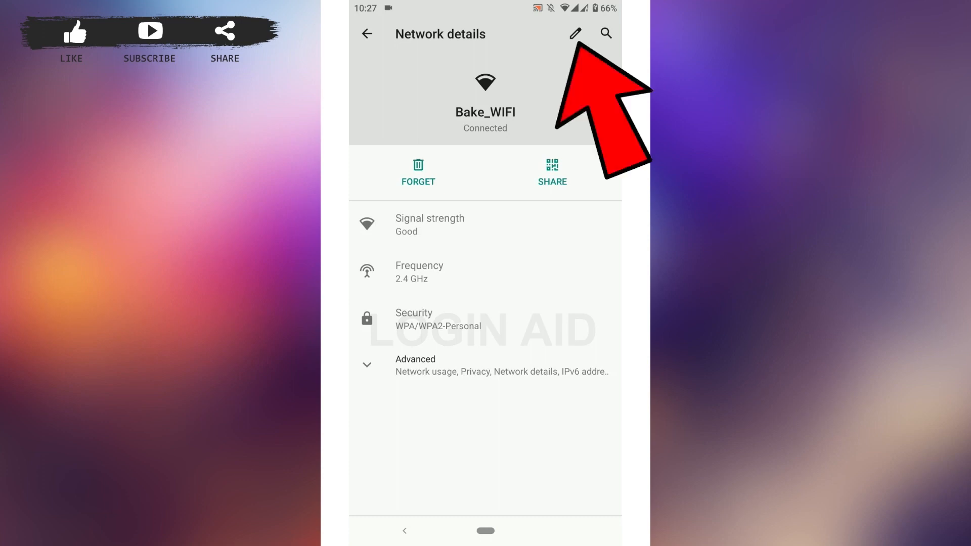
left_click(575, 35)
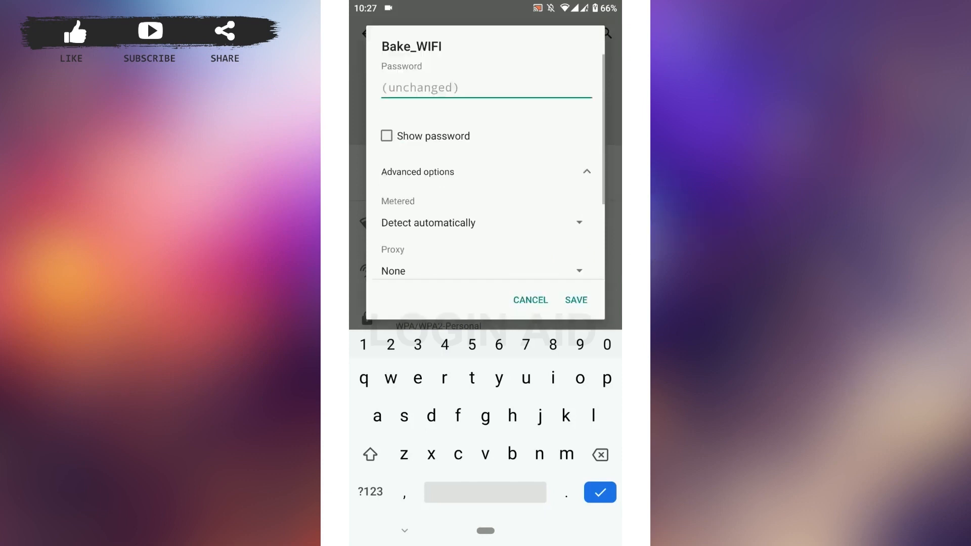
Step: Switch Bake_WIFI from DHCP to Static with IP 192.168.1.128, gateway 192.168.1.1, prefix 24, DNS 1 8.8.8.8
scroll("down", 3)
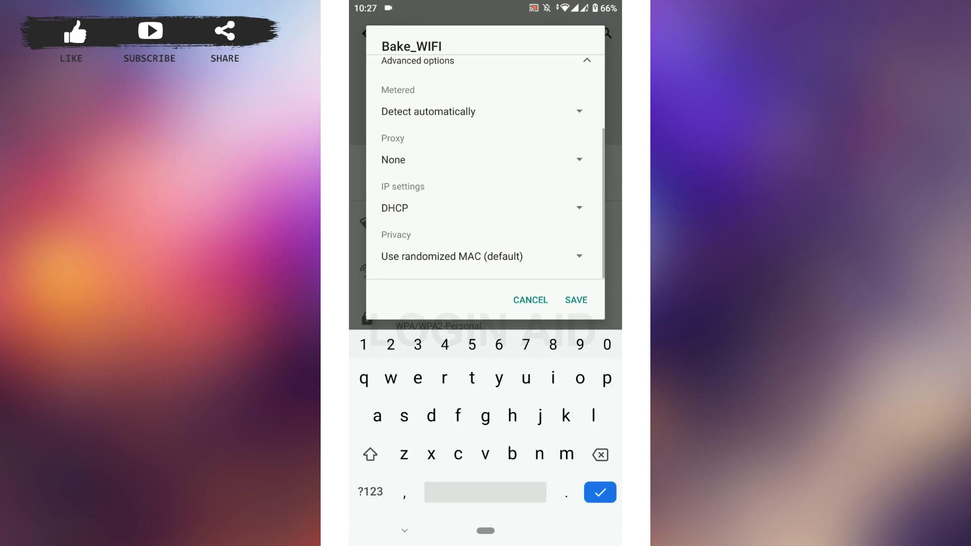
left_click(479, 208)
type("192.168.")
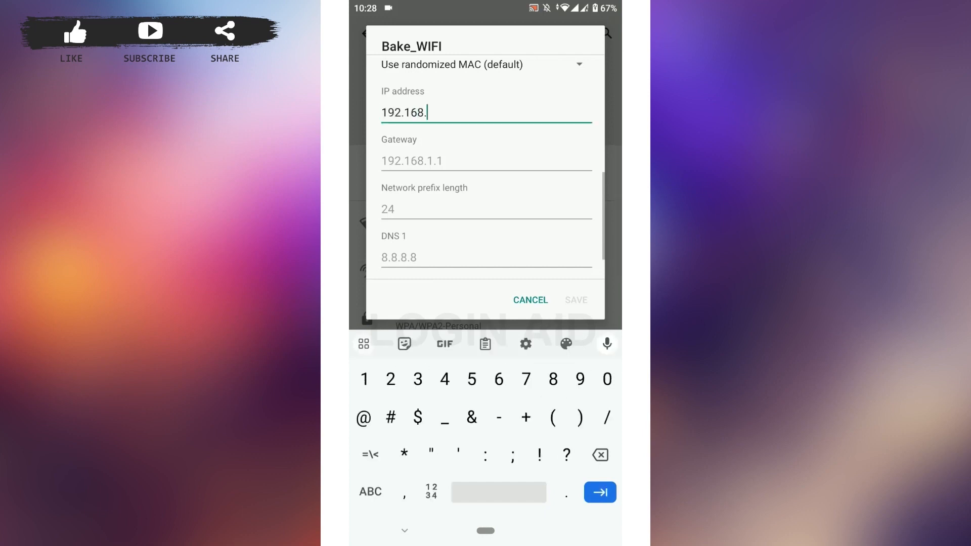
type("1.128")
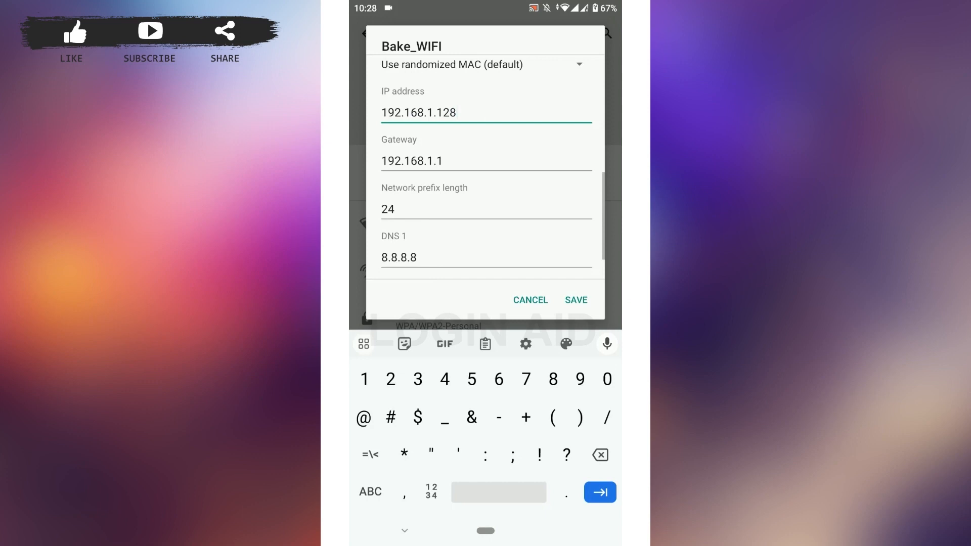
scroll("down", 3)
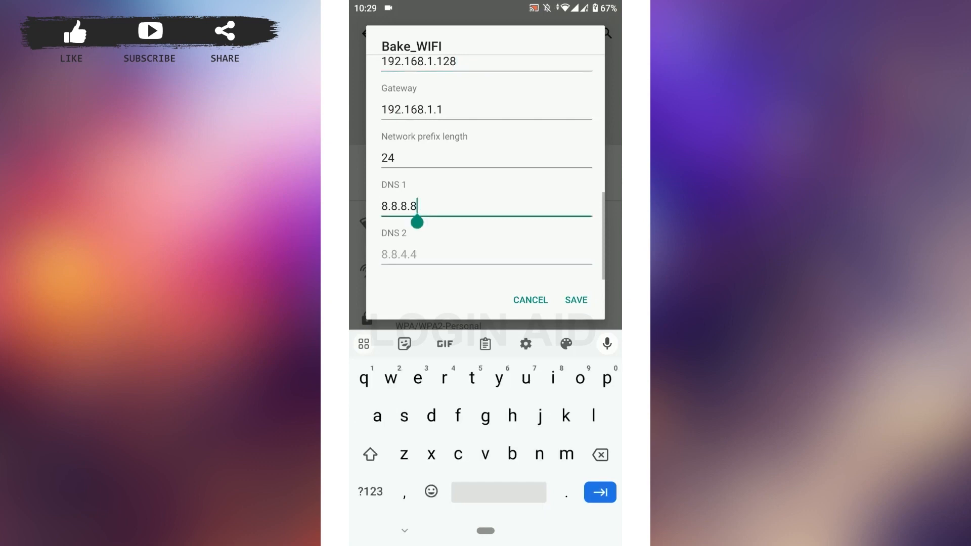
Step: Enter DNS 2 as 8.8.4.4 and save the Bake_WIFI static IP configuration
left_click(485, 255)
type("8.8.4.4")
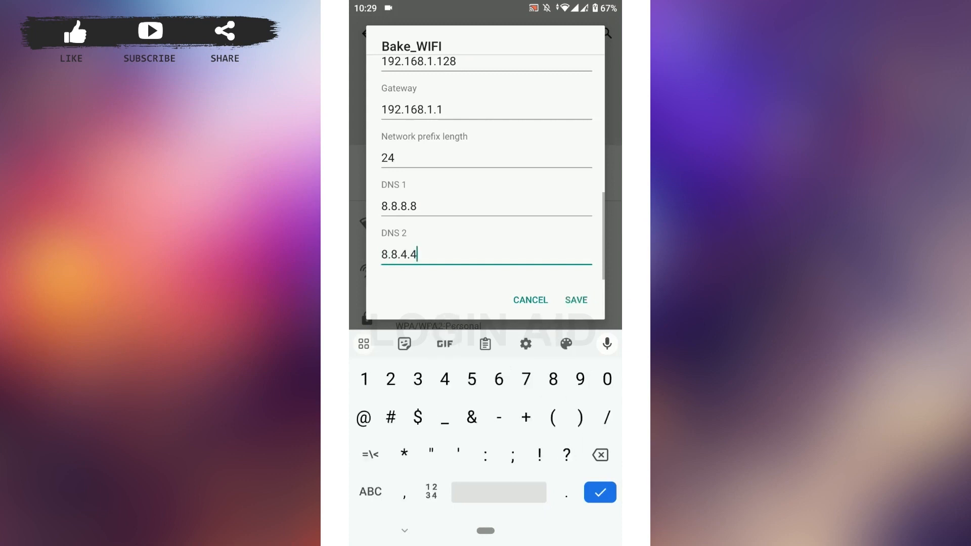
left_click(575, 300)
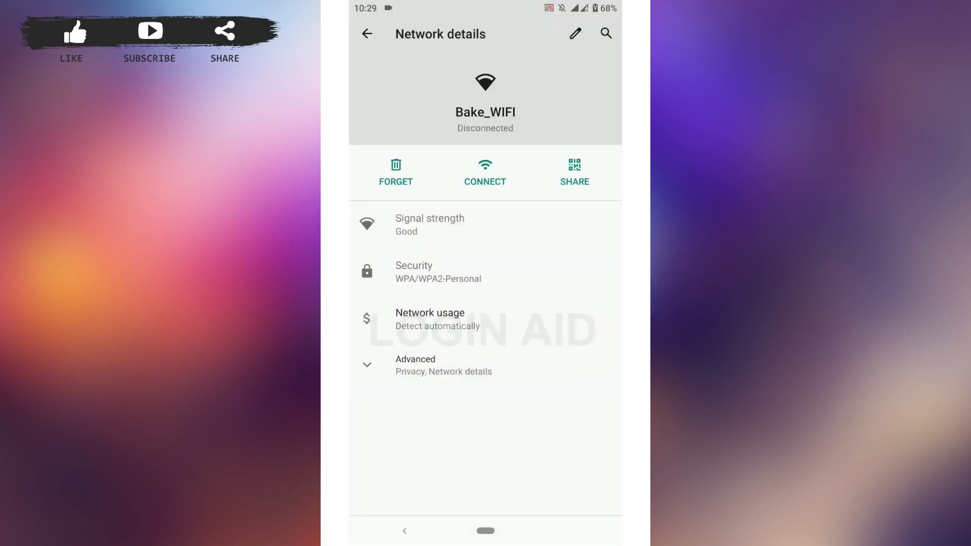
left_click(485, 172)
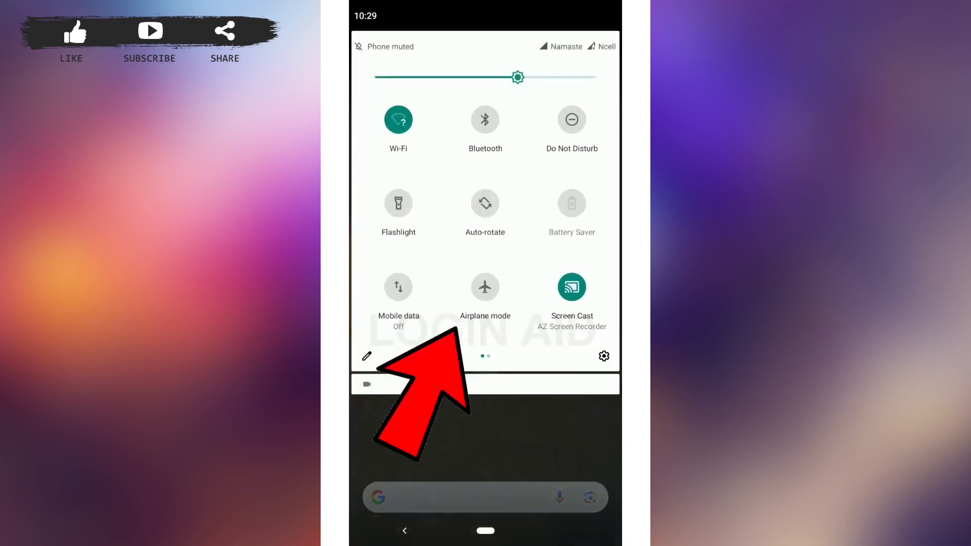
Step: Toggle the Airplane mode tile on and back off so Wi-Fi and carrier signals return
left_click(398, 120)
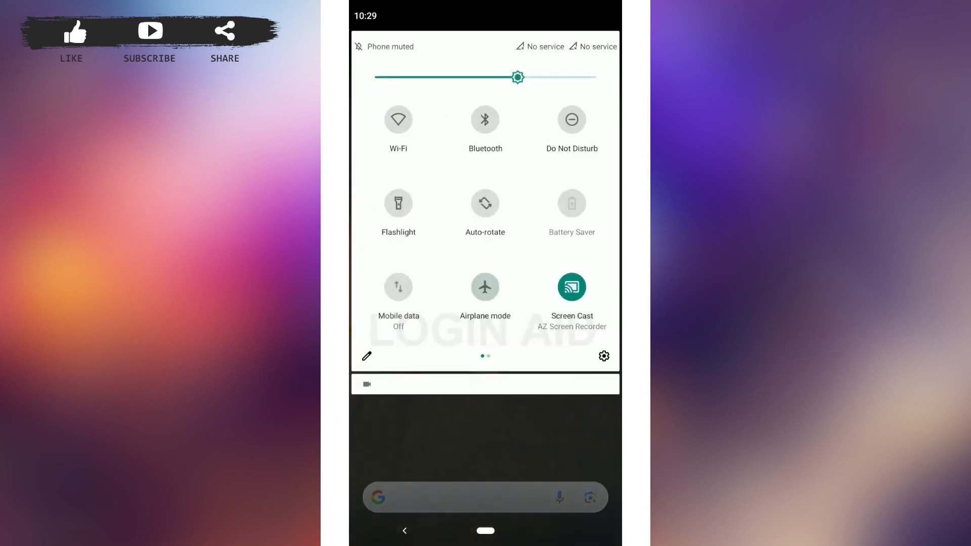
left_click(399, 119)
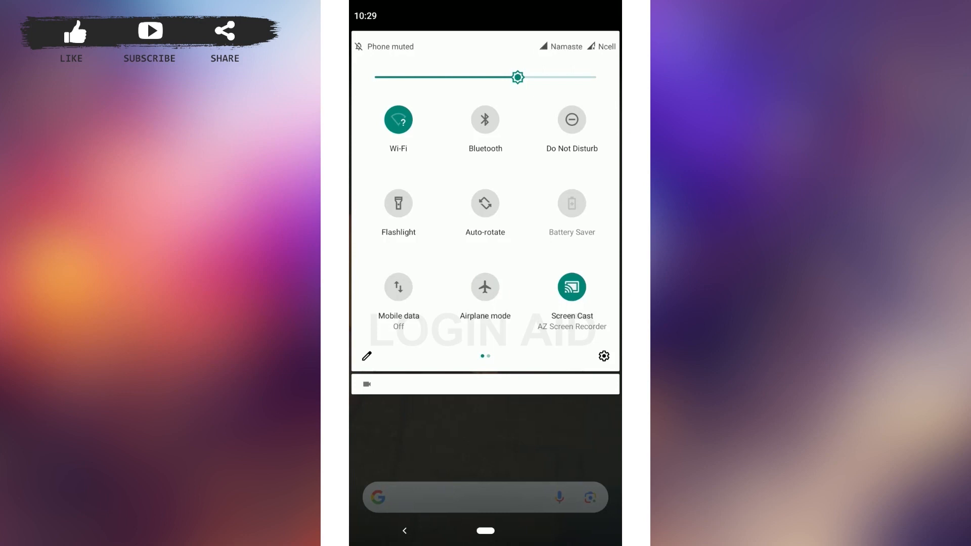